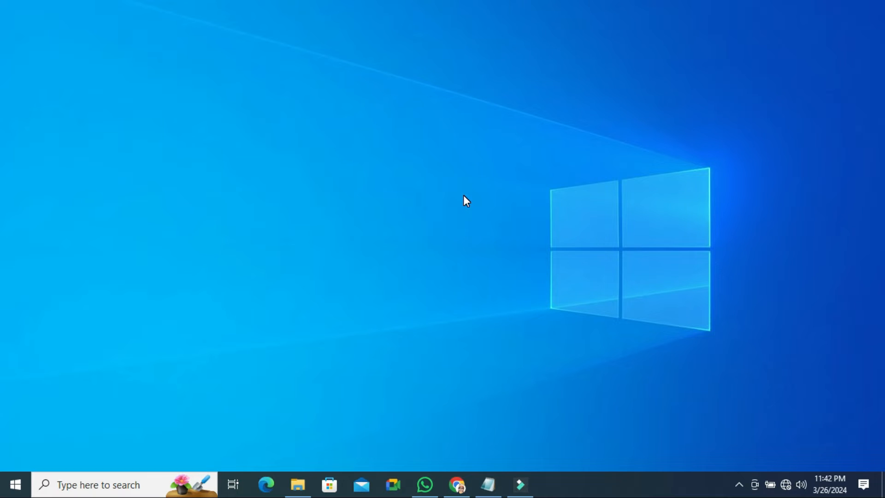
{"action": "mouse_move", "coordinate": [109, 423]}
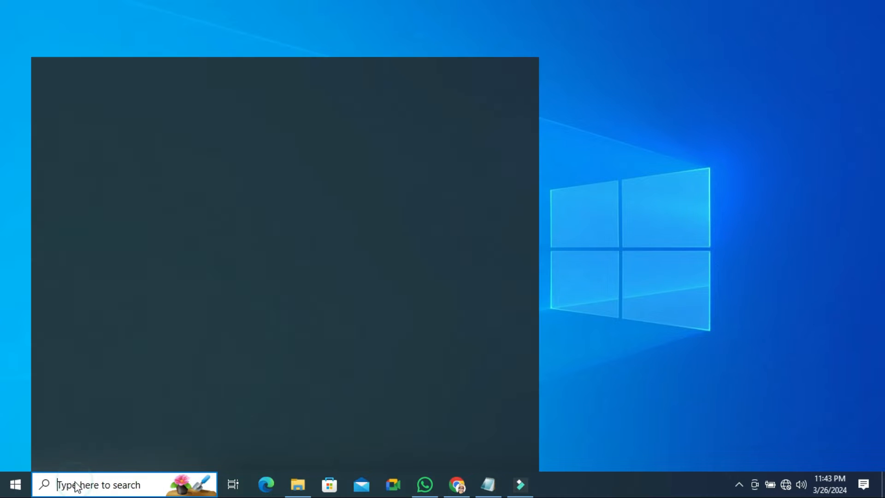
- Search 'control Panel' from the taskbar so Control Panel appears as best match
{"action": "left_click", "coordinate": [112, 484]}
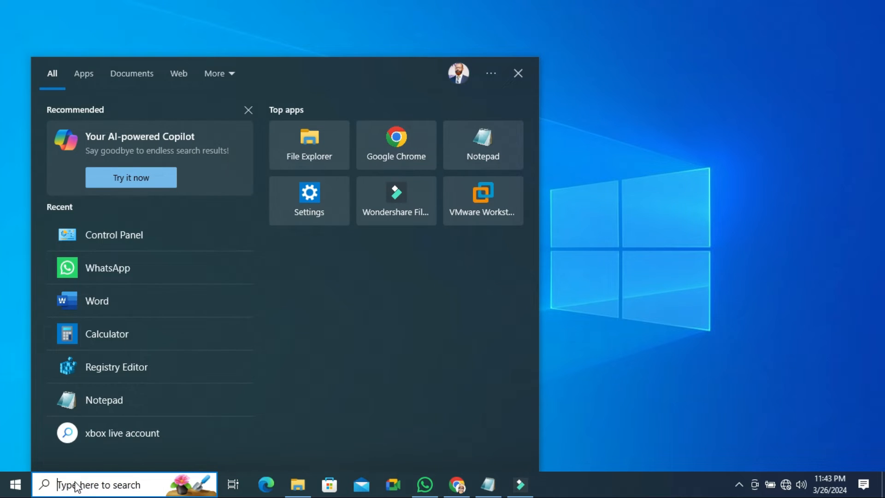
{"action": "type", "text": "control Panel"}
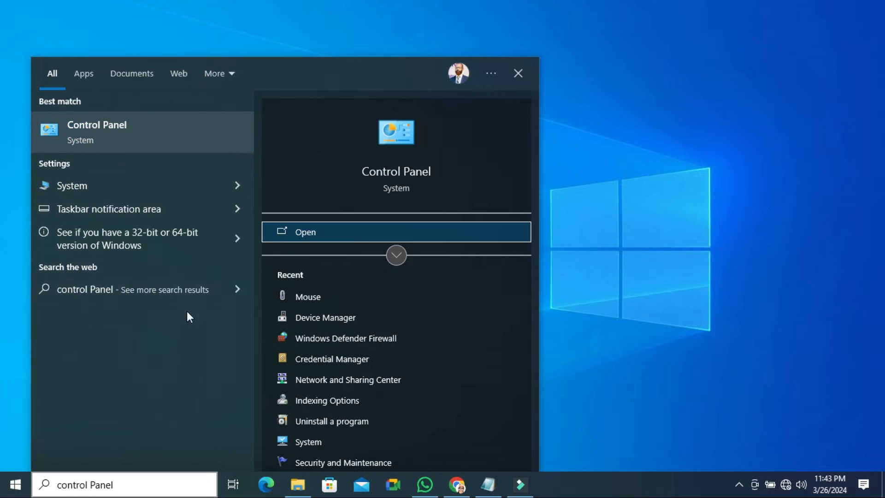
{"action": "mouse_move", "coordinate": [127, 140]}
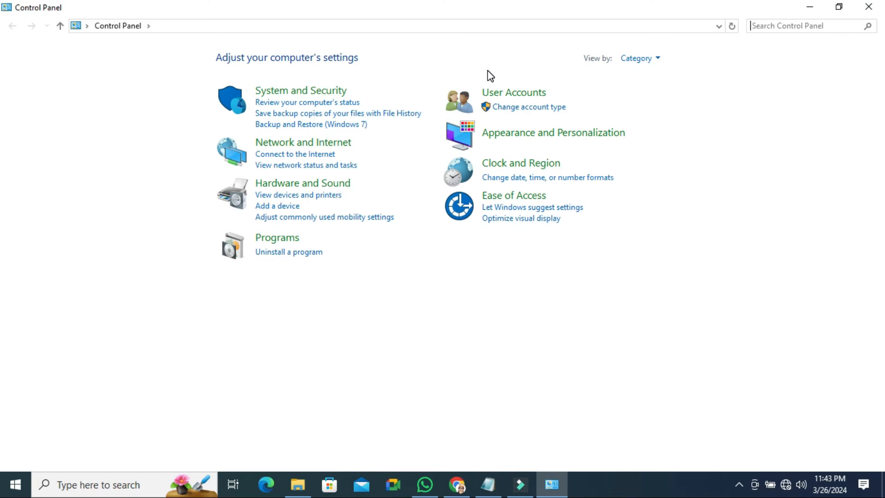
{"action": "mouse_move", "coordinate": [608, 65]}
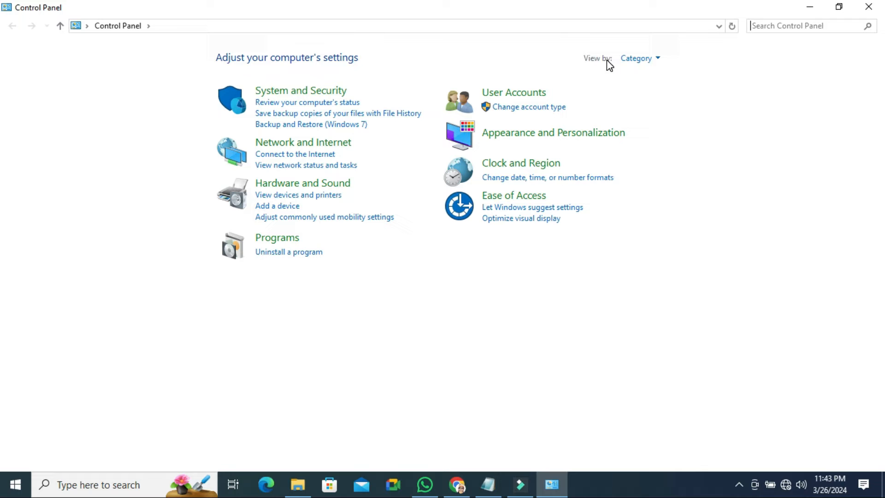
{"action": "mouse_move", "coordinate": [641, 58]}
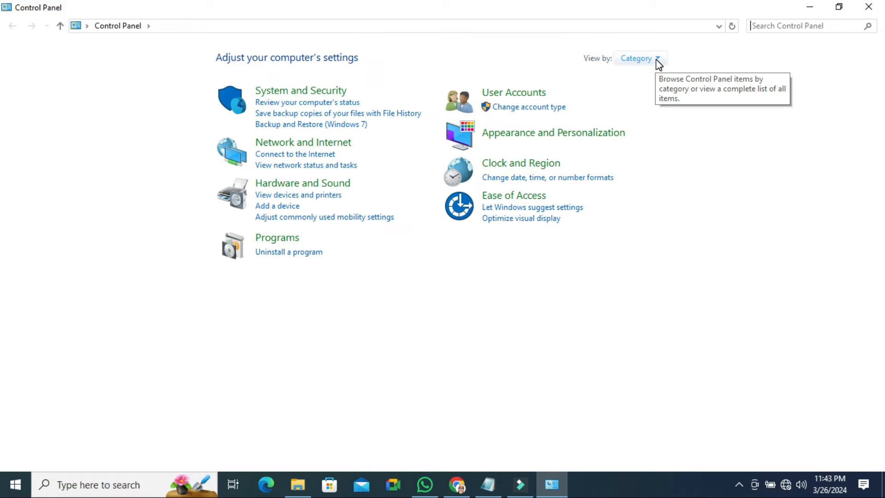
- Show all Control Panel items as Large icons and open Mouse Properties
{"action": "left_click", "coordinate": [640, 57]}
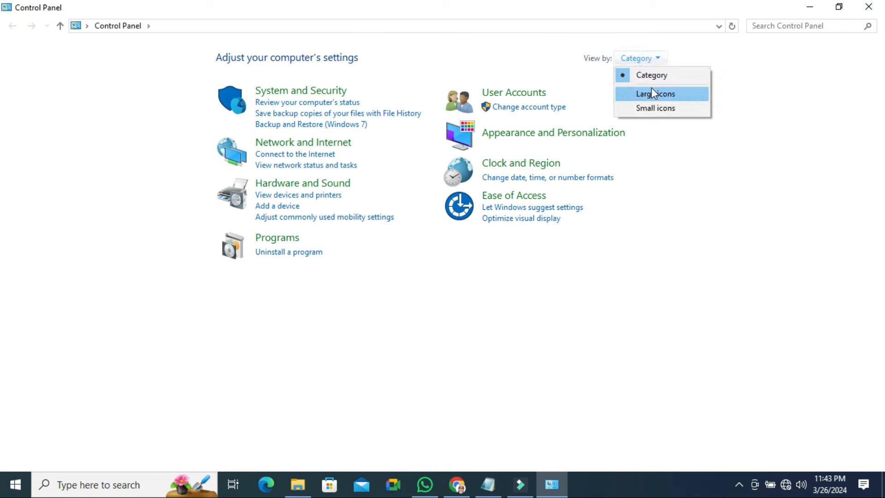
{"action": "left_click", "coordinate": [654, 93]}
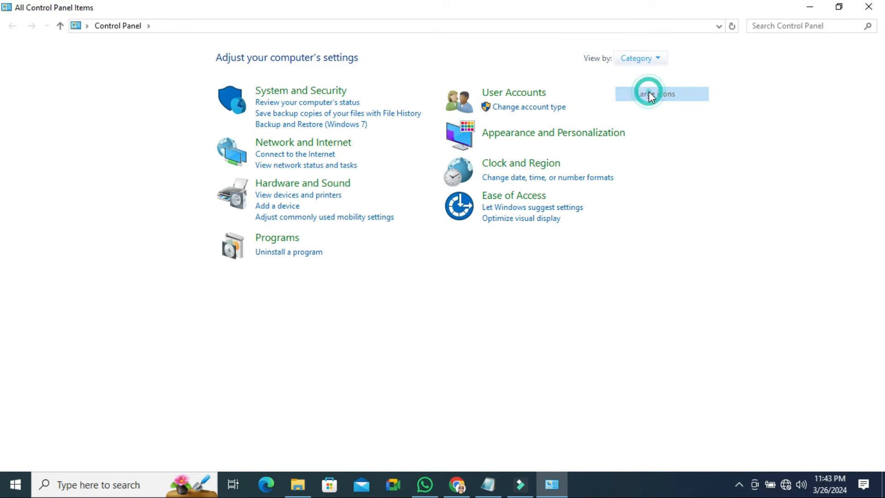
{"action": "left_click", "coordinate": [660, 94]}
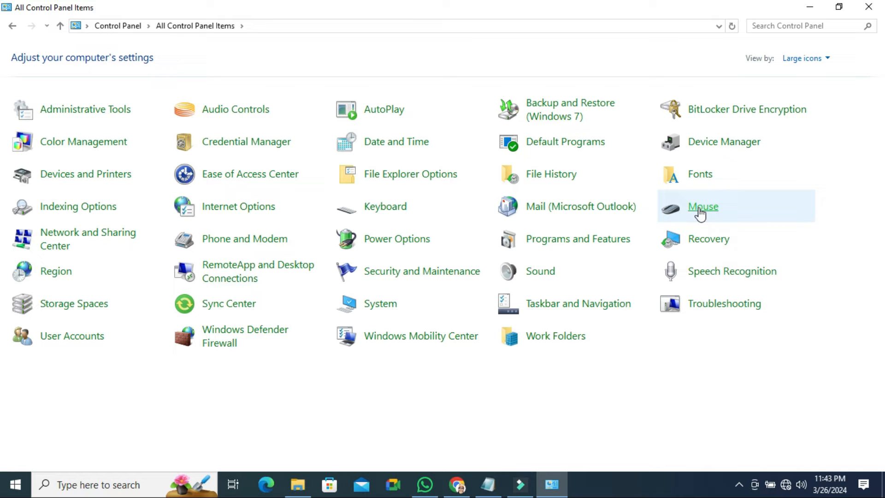
{"action": "mouse_move", "coordinate": [702, 212]}
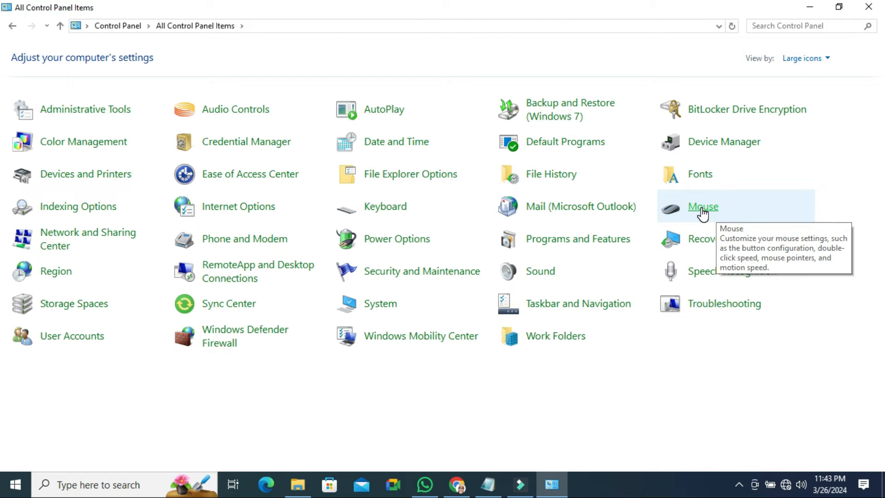
{"action": "left_click", "coordinate": [702, 205]}
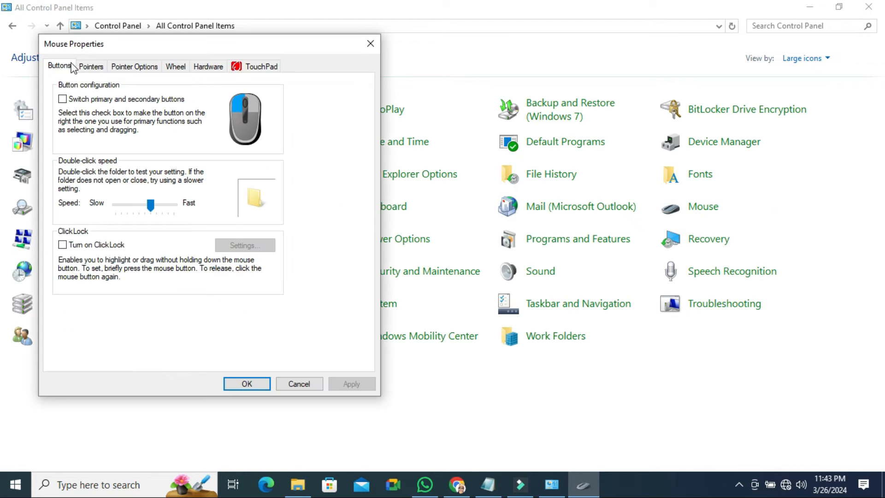
{"action": "mouse_move", "coordinate": [255, 67]}
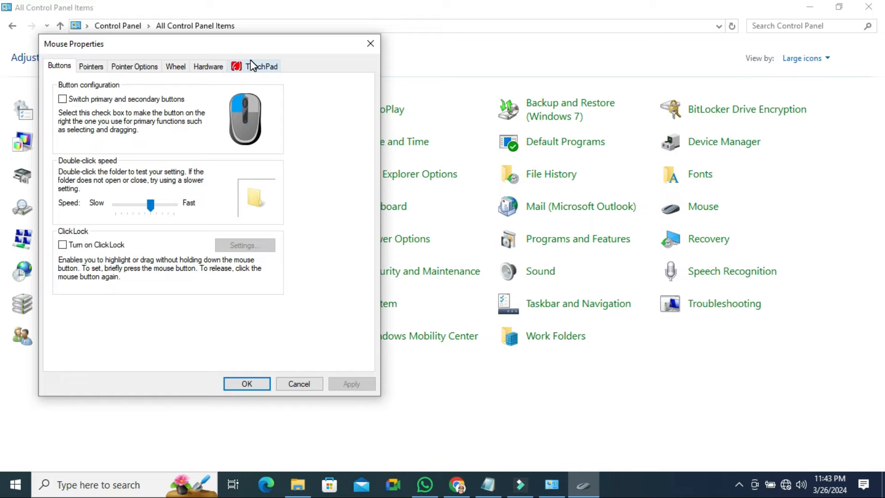
- Enable the Synaptics TouchPad on the TouchPad tab of Mouse Properties
{"action": "left_click", "coordinate": [261, 66]}
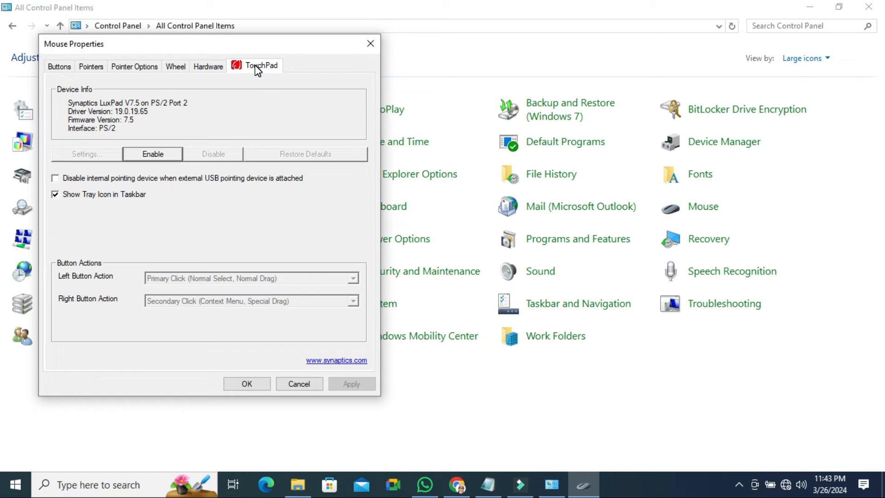
{"action": "mouse_move", "coordinate": [155, 141]}
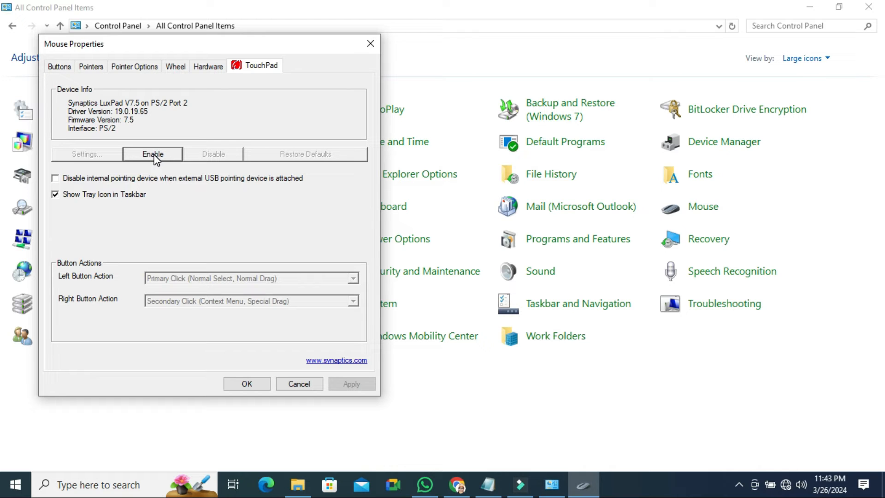
{"action": "left_click", "coordinate": [152, 154]}
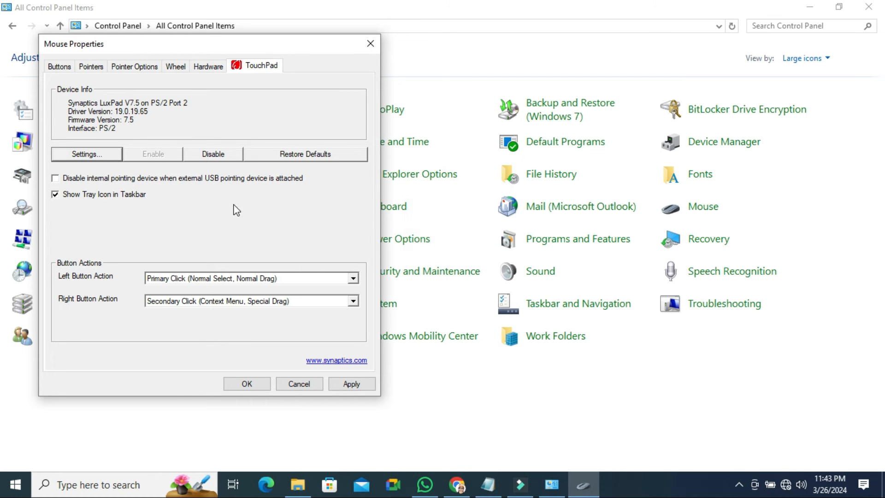
{"action": "mouse_move", "coordinate": [244, 214]}
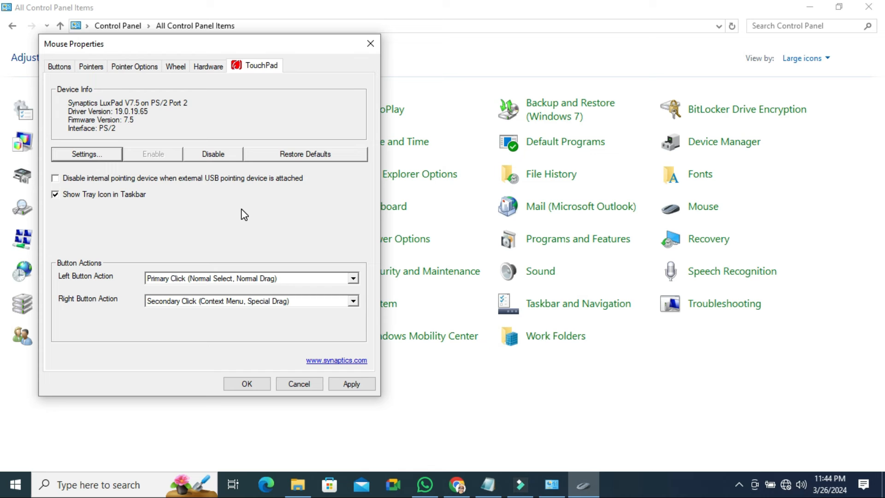
{"action": "mouse_move", "coordinate": [348, 370]}
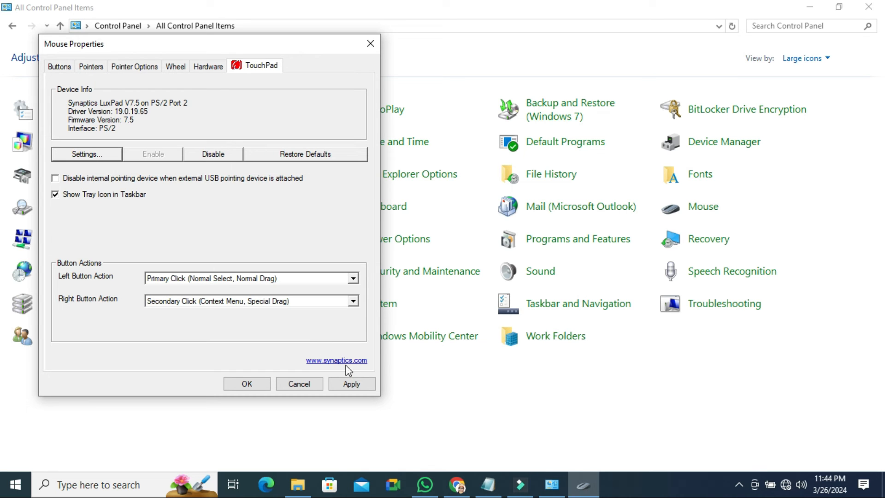
- Apply the TouchPad enable change in Mouse Properties
{"action": "left_click", "coordinate": [350, 383]}
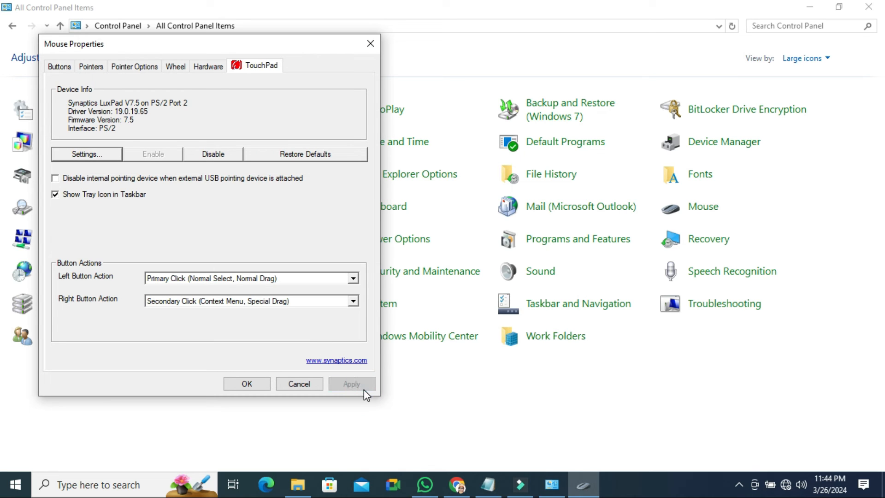